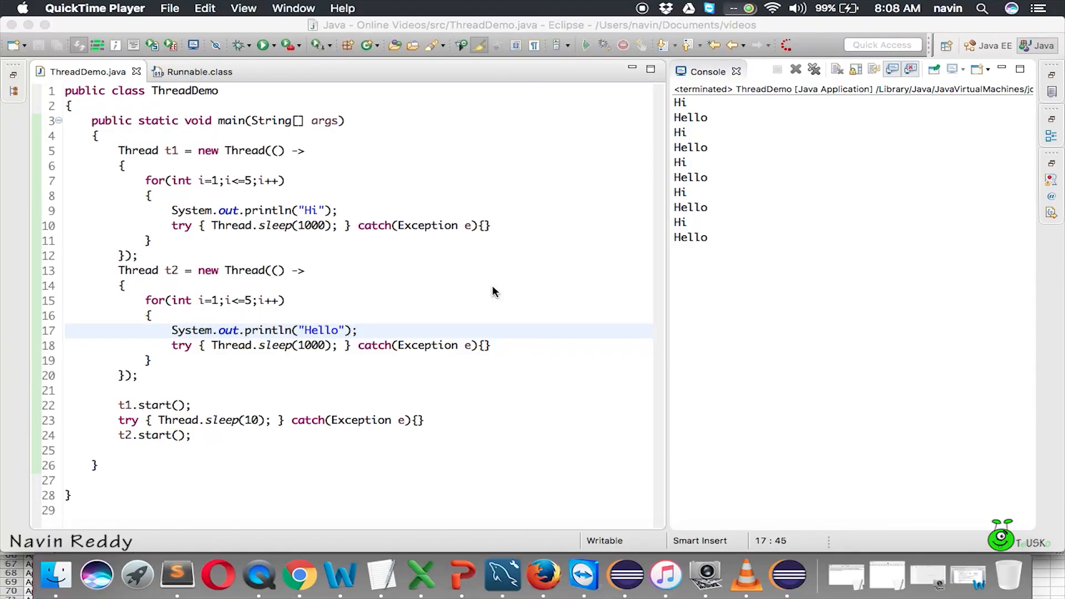
mouse_move(342, 273)
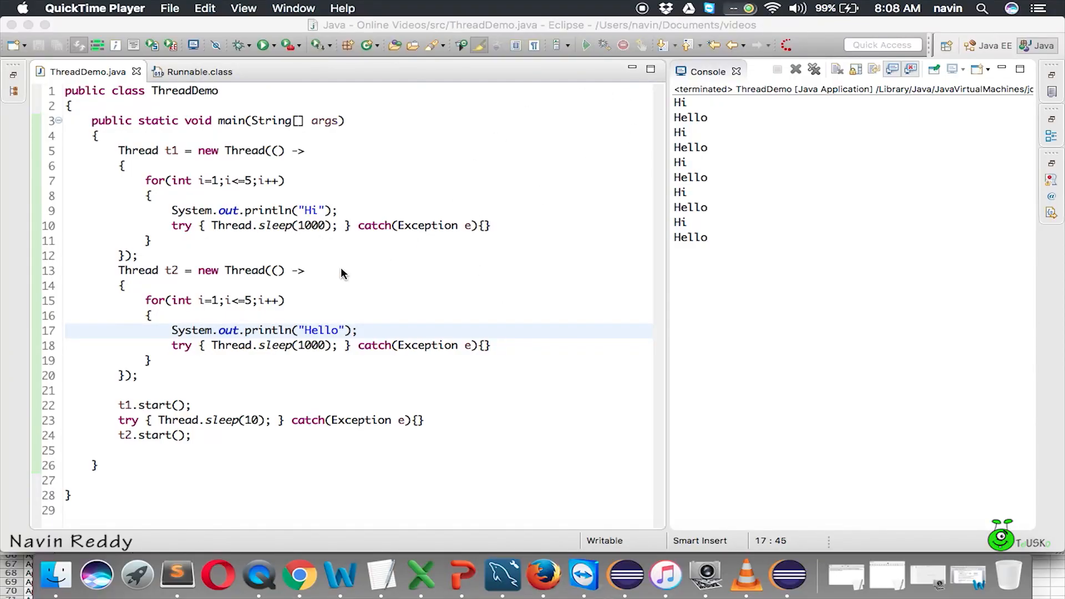
mouse_move(315, 287)
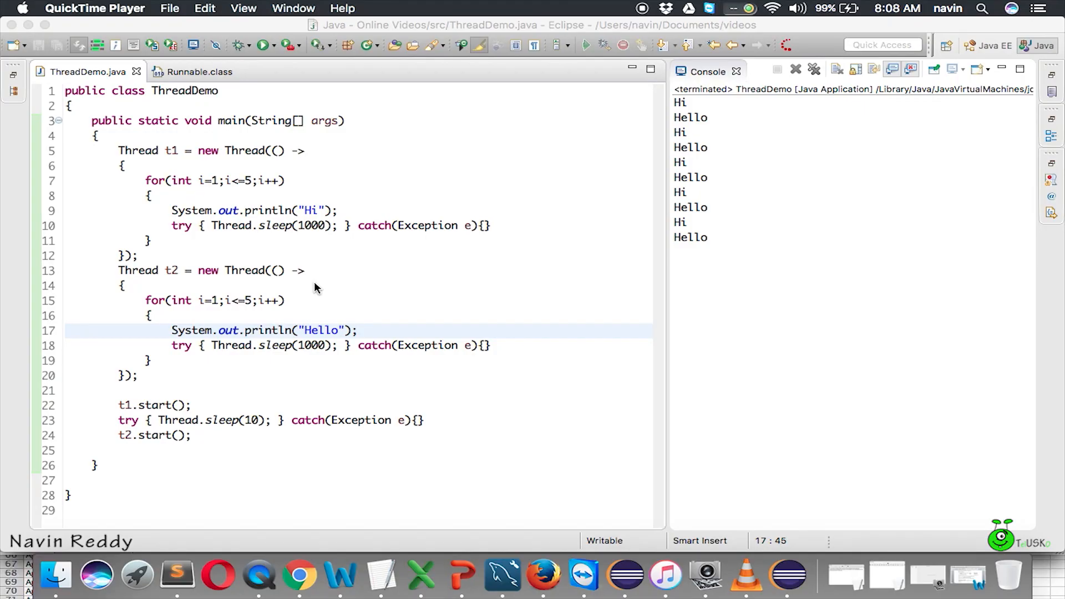
mouse_move(408, 296)
text(System.out.println("");)
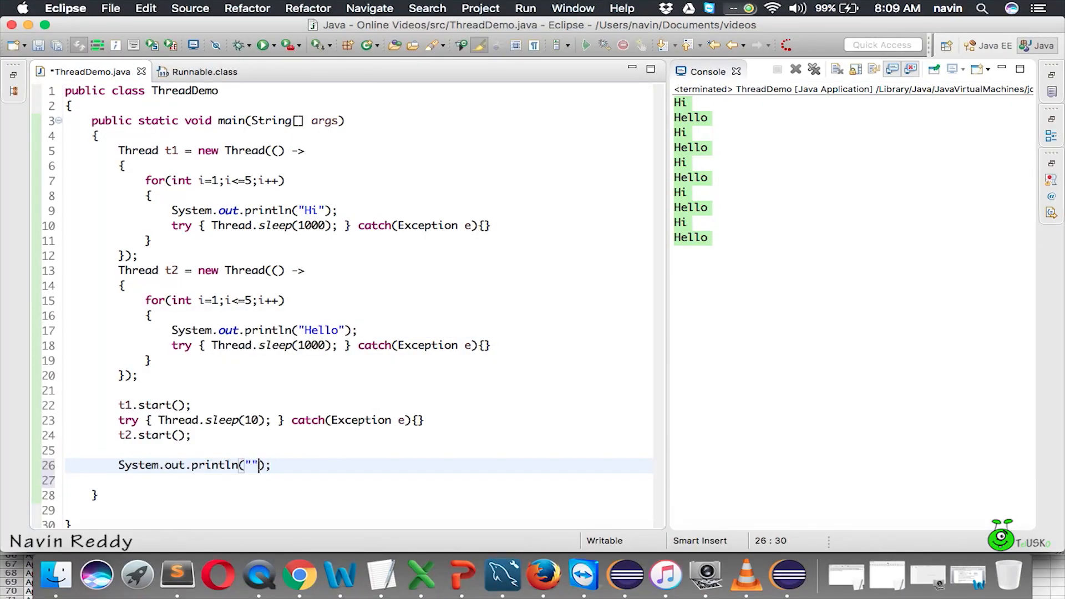
Add System.out.println("Bye"); after the thread starts and save the file.
text(Bye)
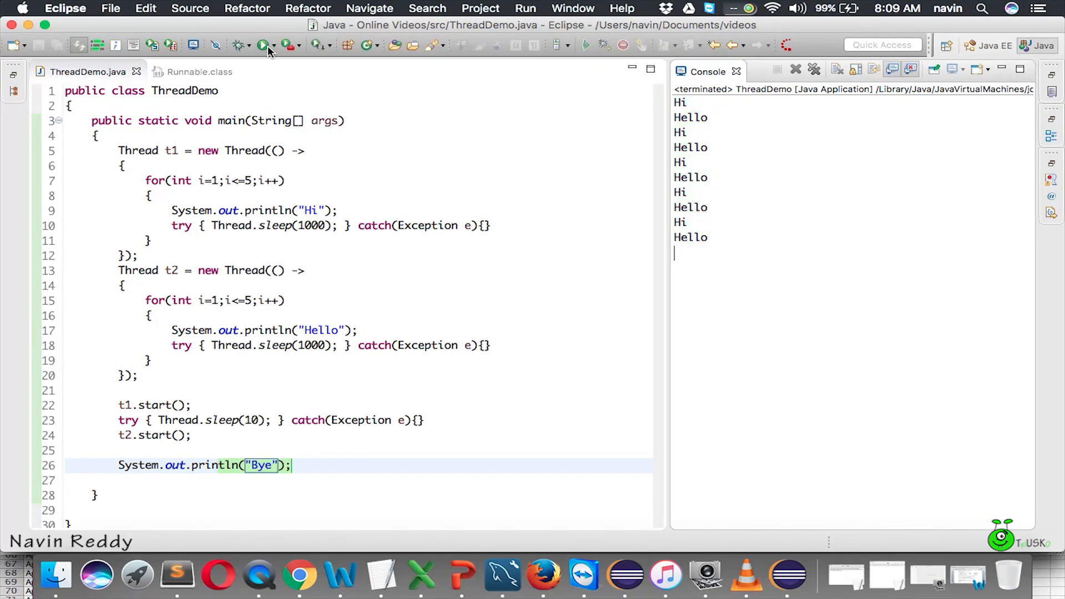
Run ThreadDemo and check that Bye prints right after the first Hi.
click(261, 45)
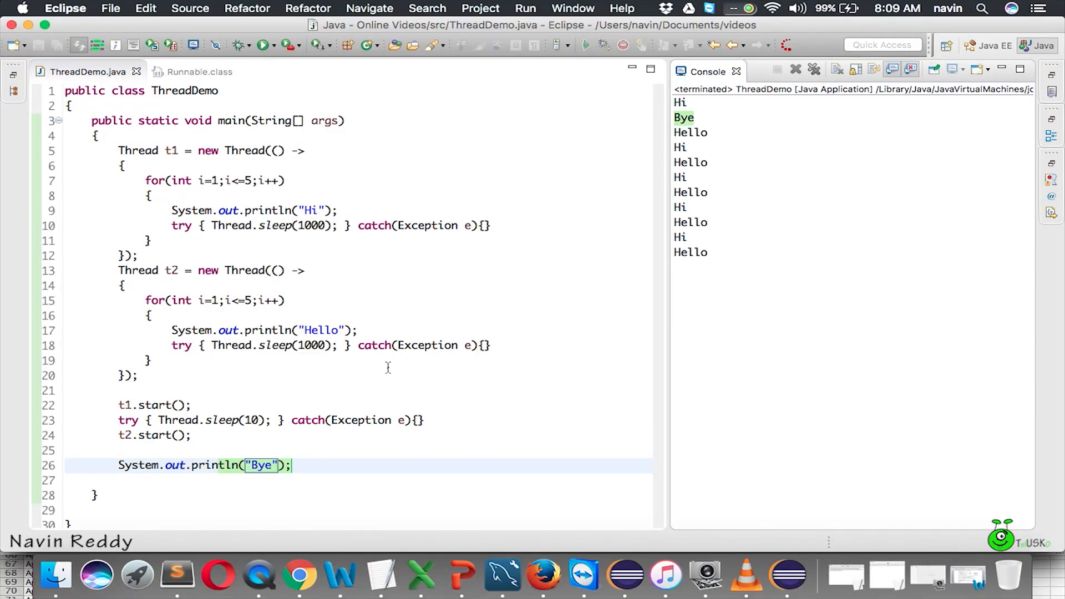
scroll(up, 3)
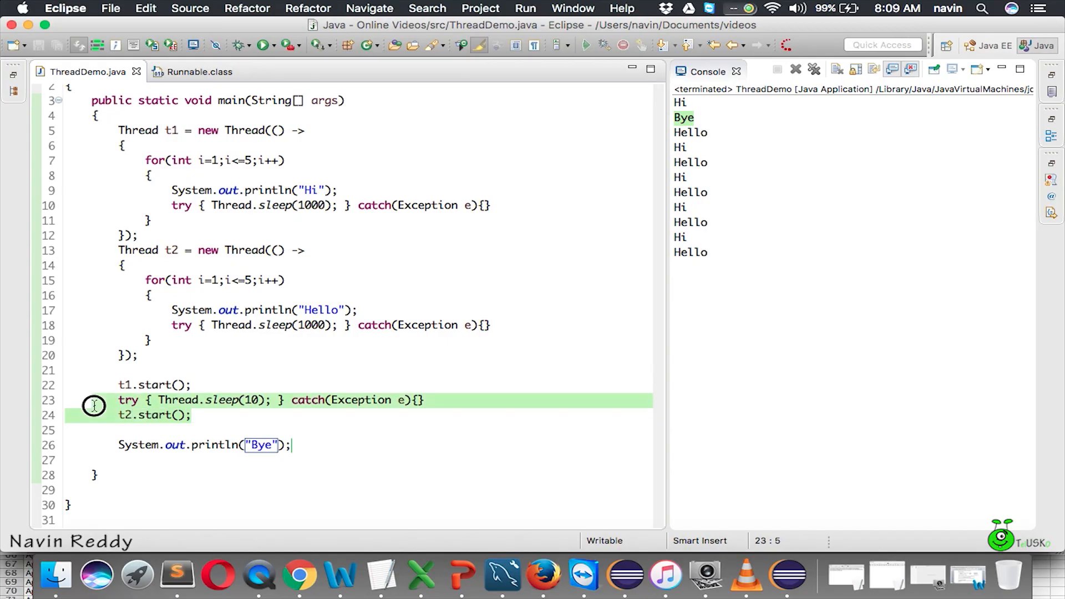
click(220, 370)
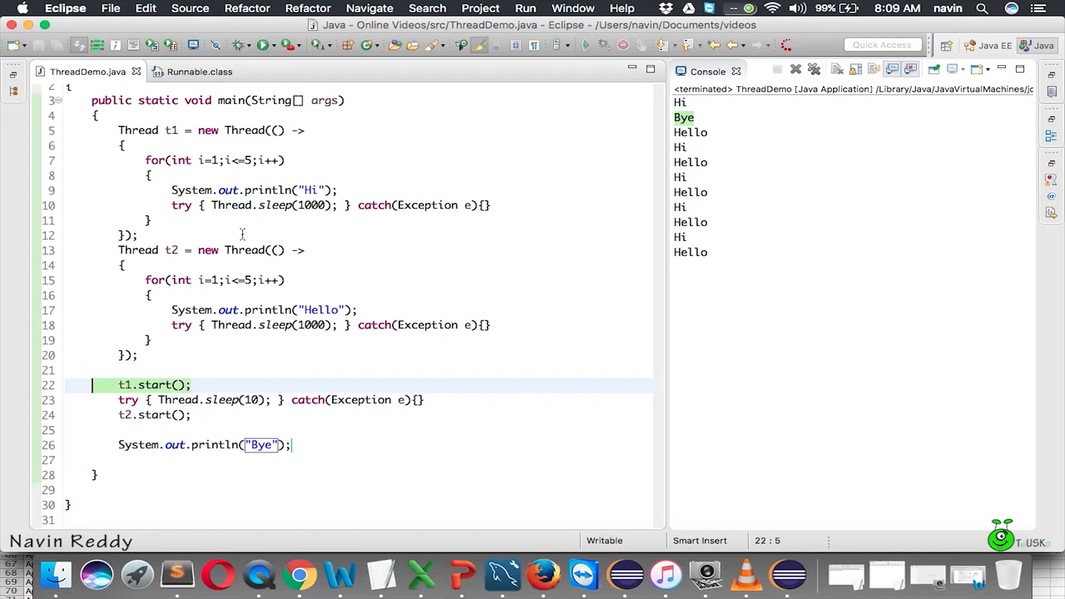
click(145, 415)
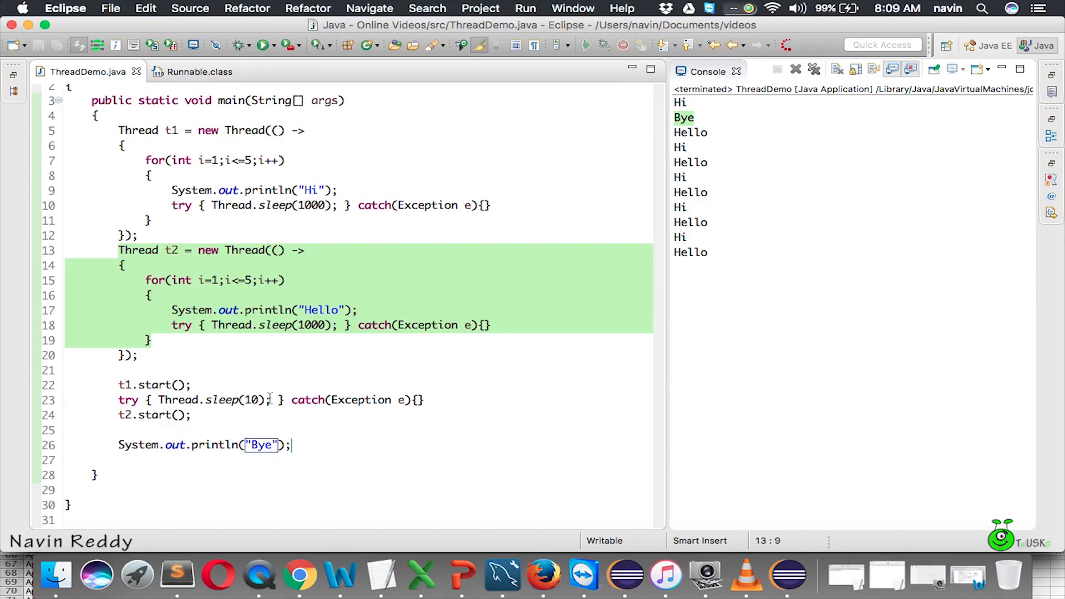
mouse_move(445, 458)
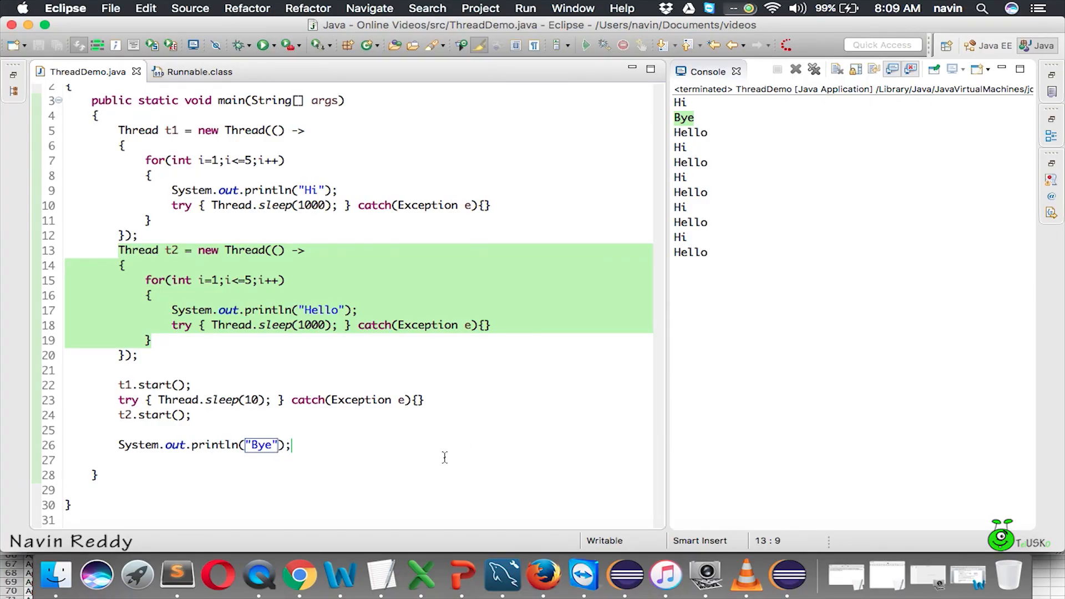
click(352, 324)
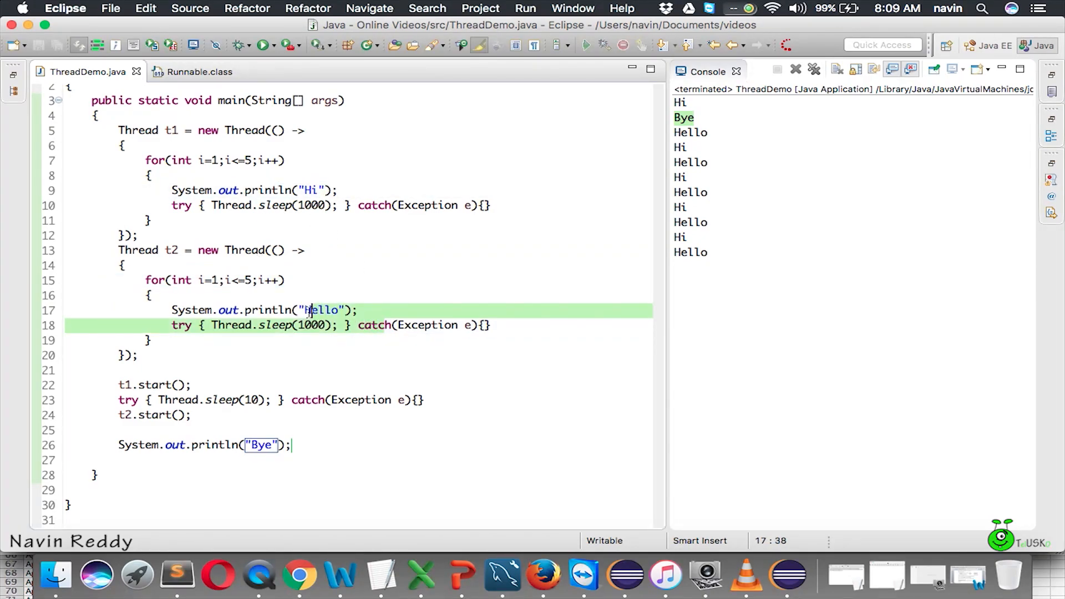
mouse_move(308, 446)
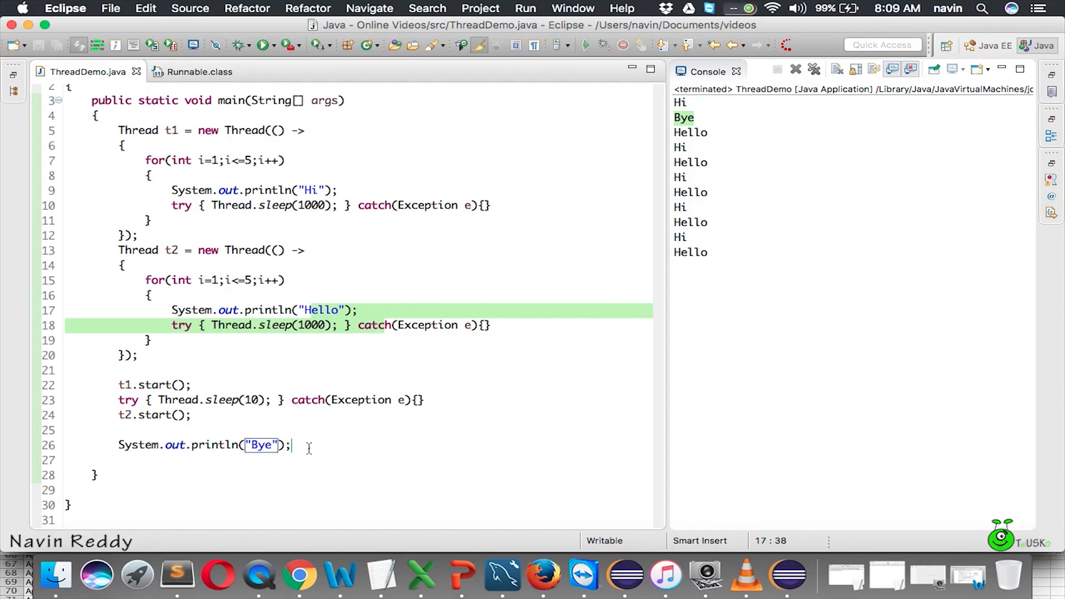
Insert blank lines just above the println("Bye") statement.
click(204, 445)
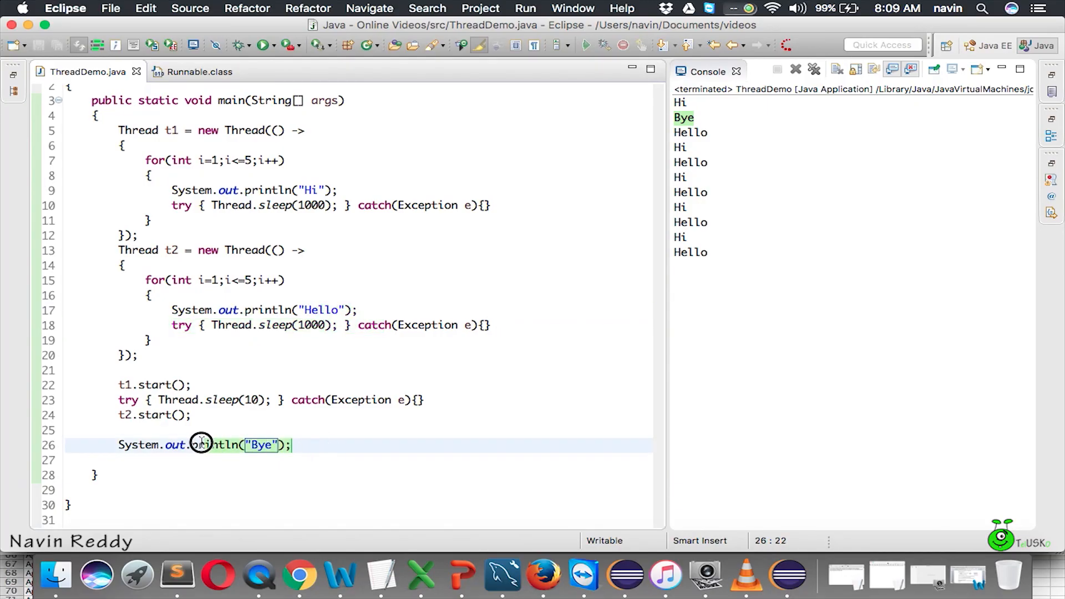
mouse_move(372, 276)
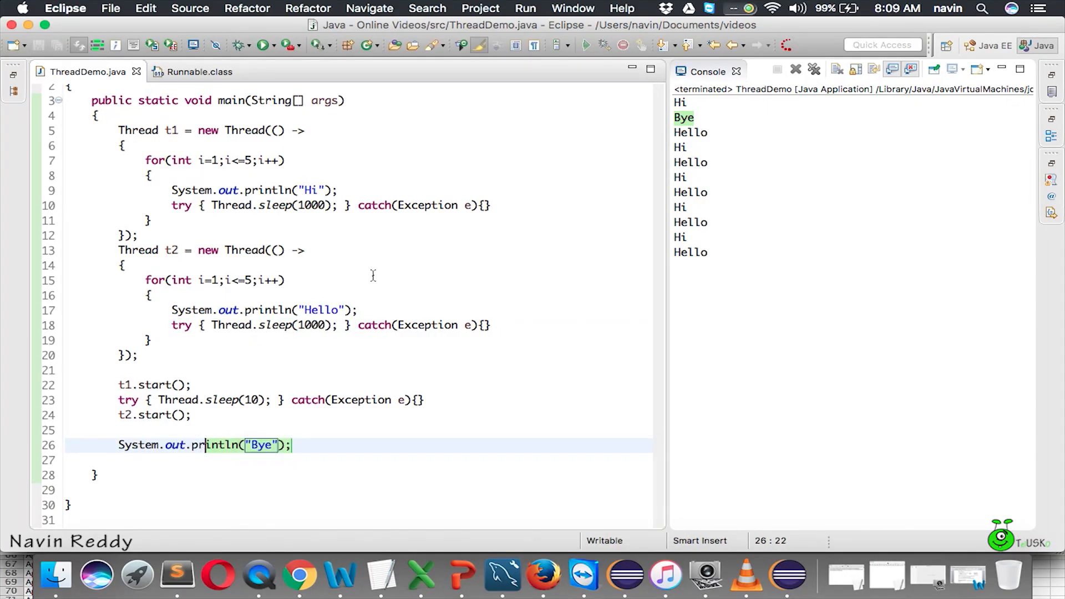
click(353, 311)
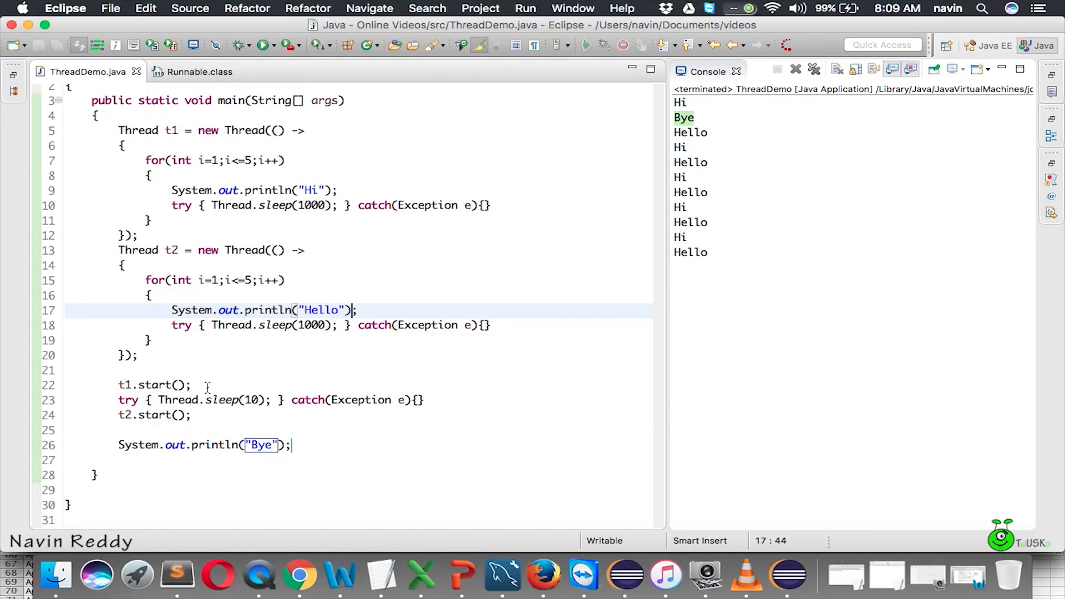
click(230, 190)
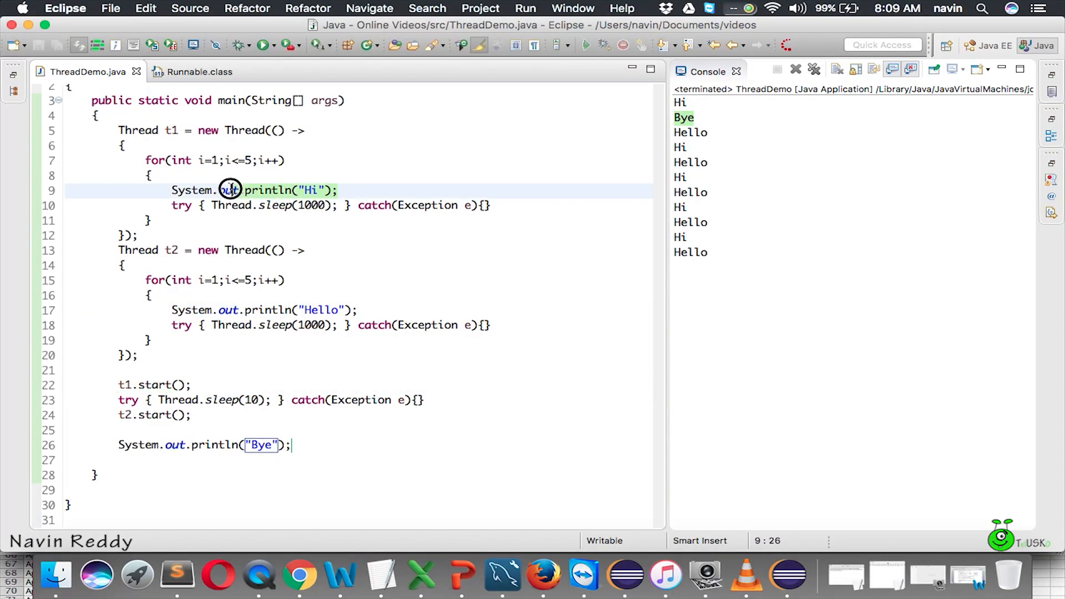
click(272, 206)
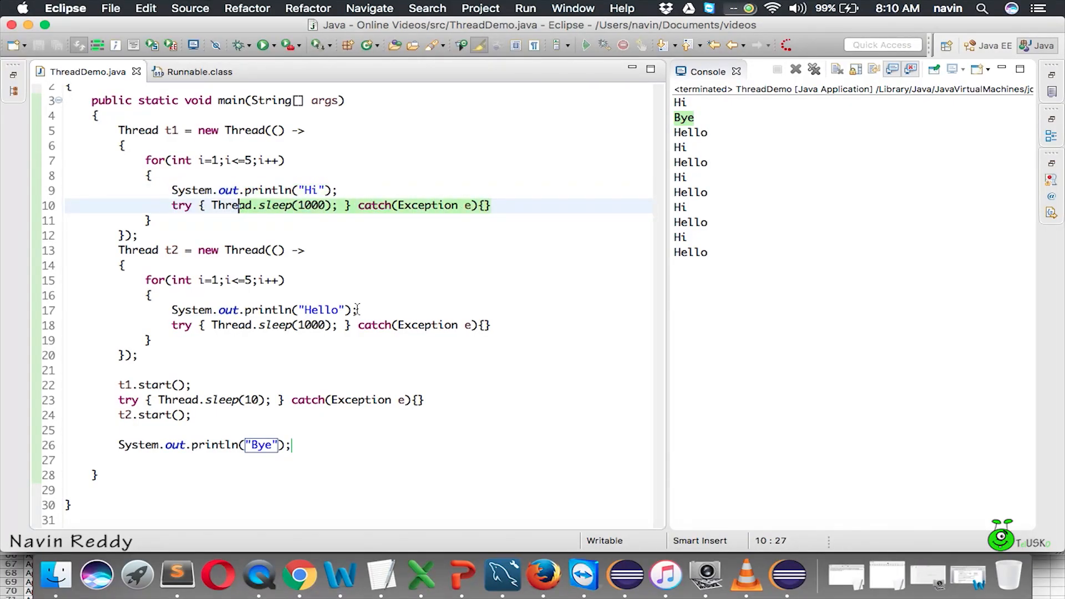
click(160, 416)
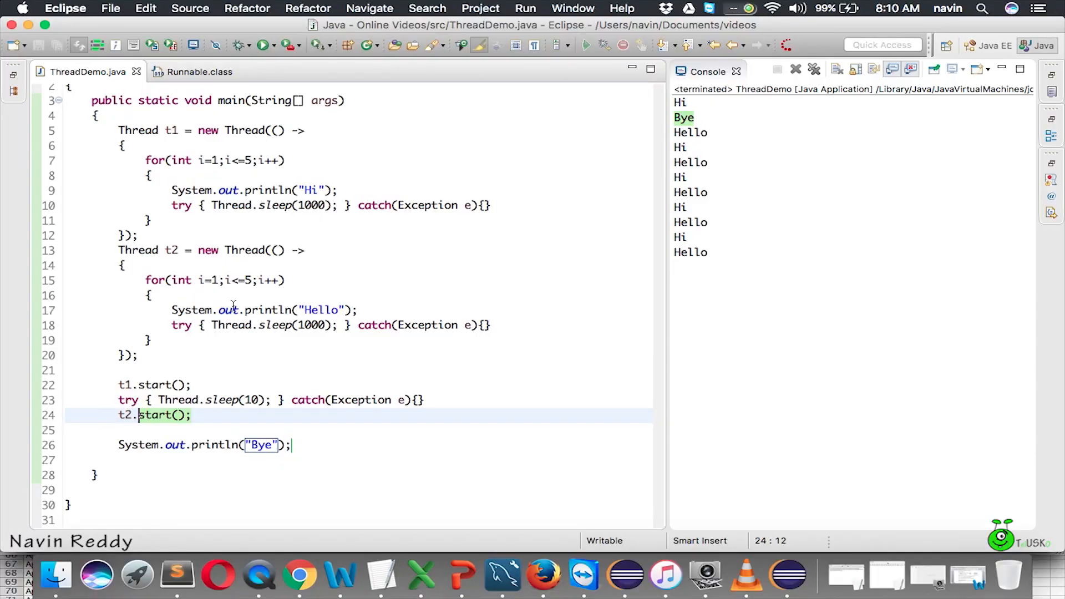
click(176, 445)
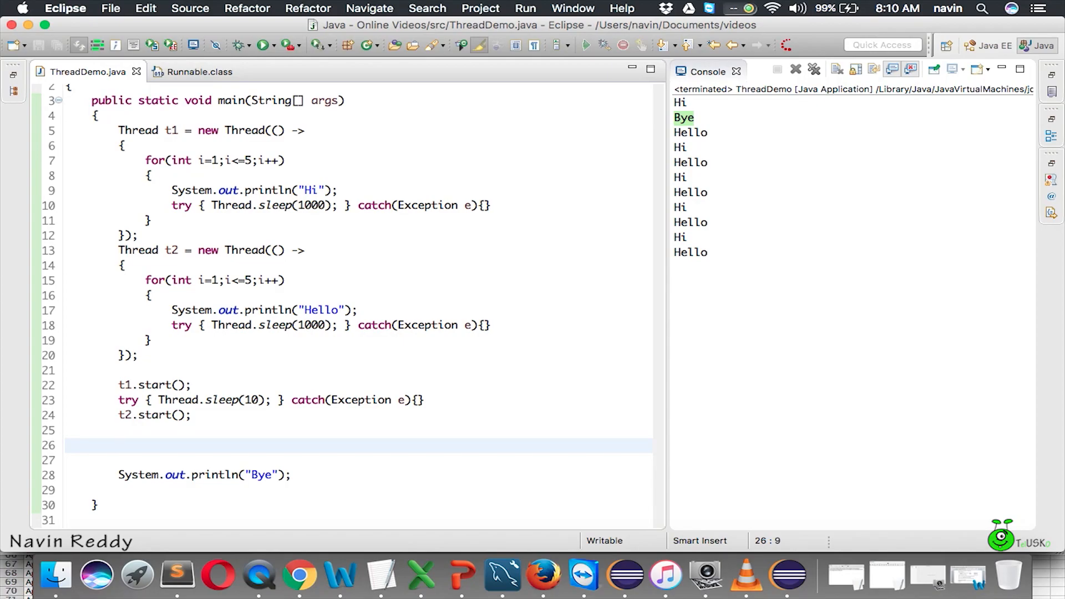
Type t1.join(); and t2.join(); on separate lines before the Bye print.
click(119, 445)
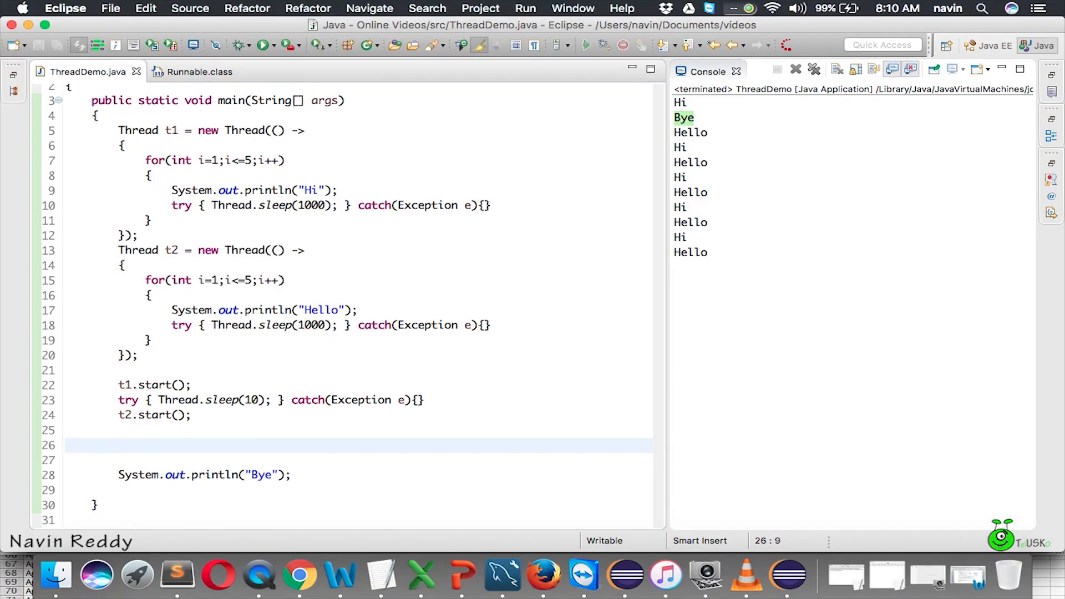
text(t1)
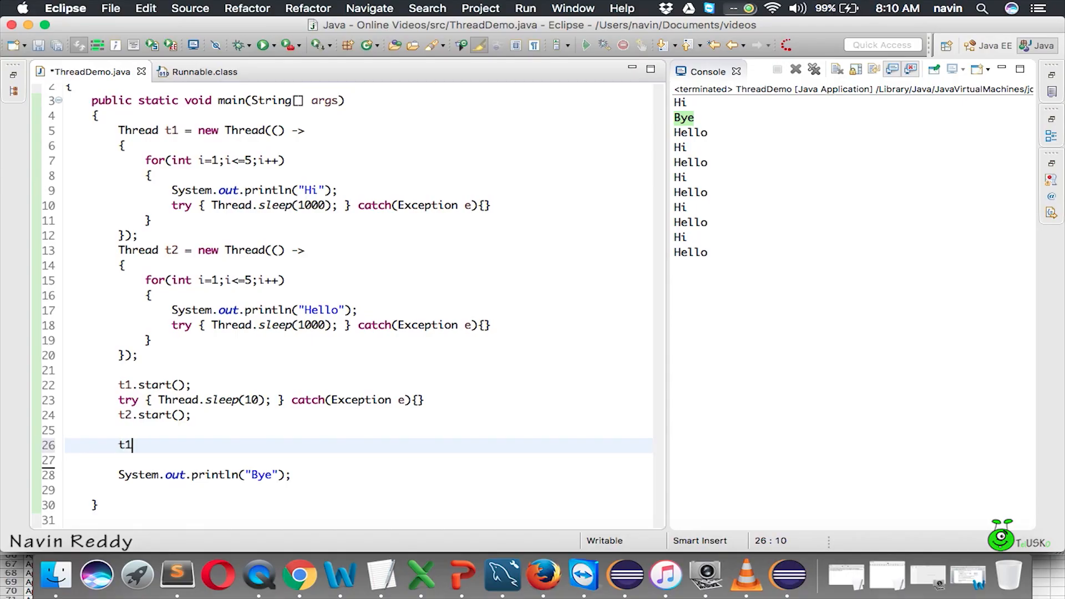
text(.join();)
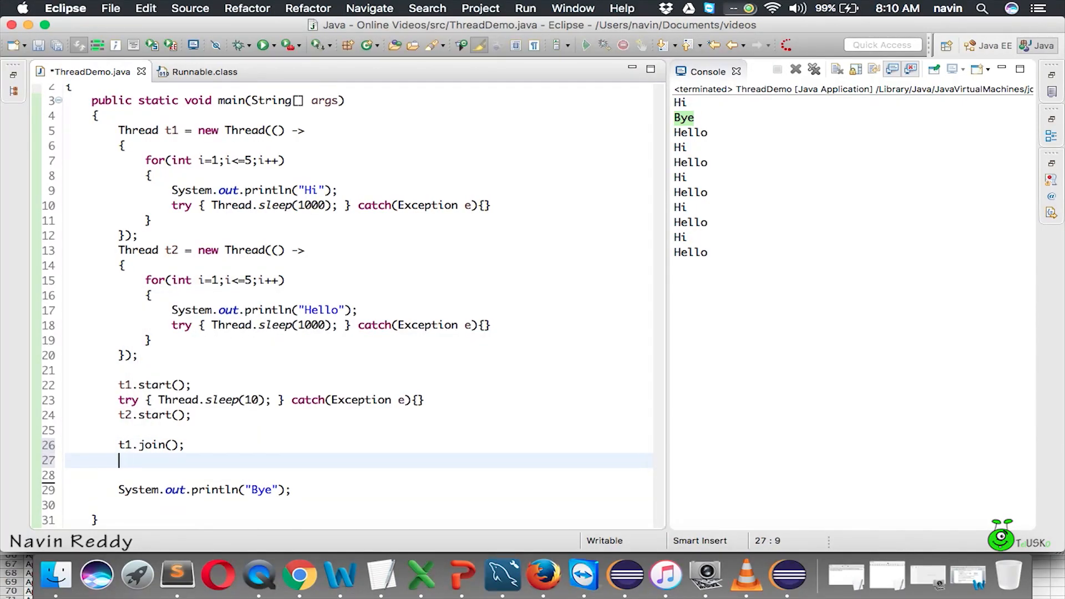
text(t2.joi)
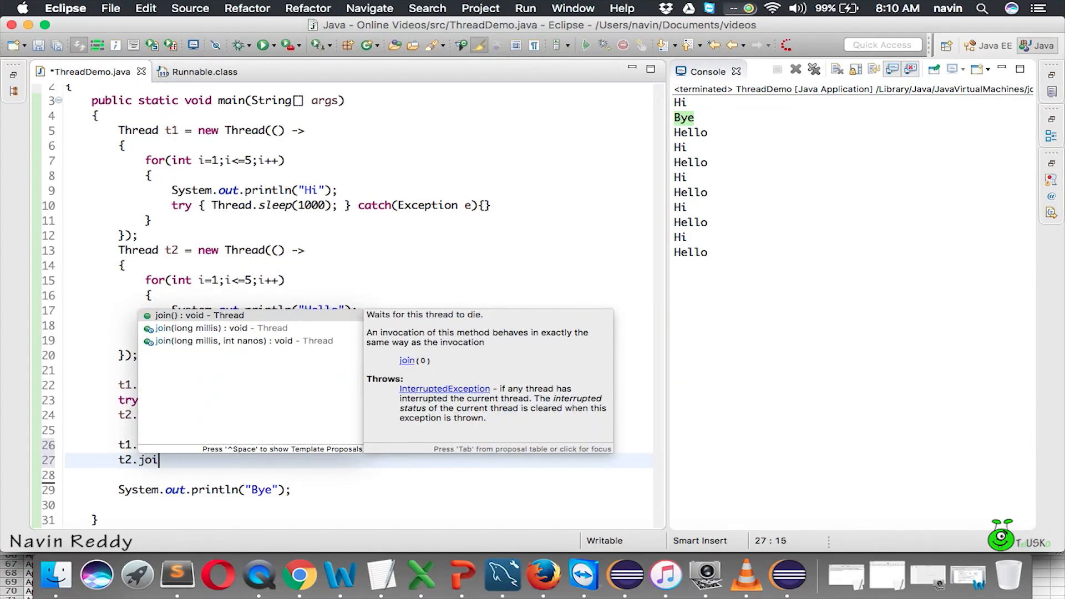
click(200, 314)
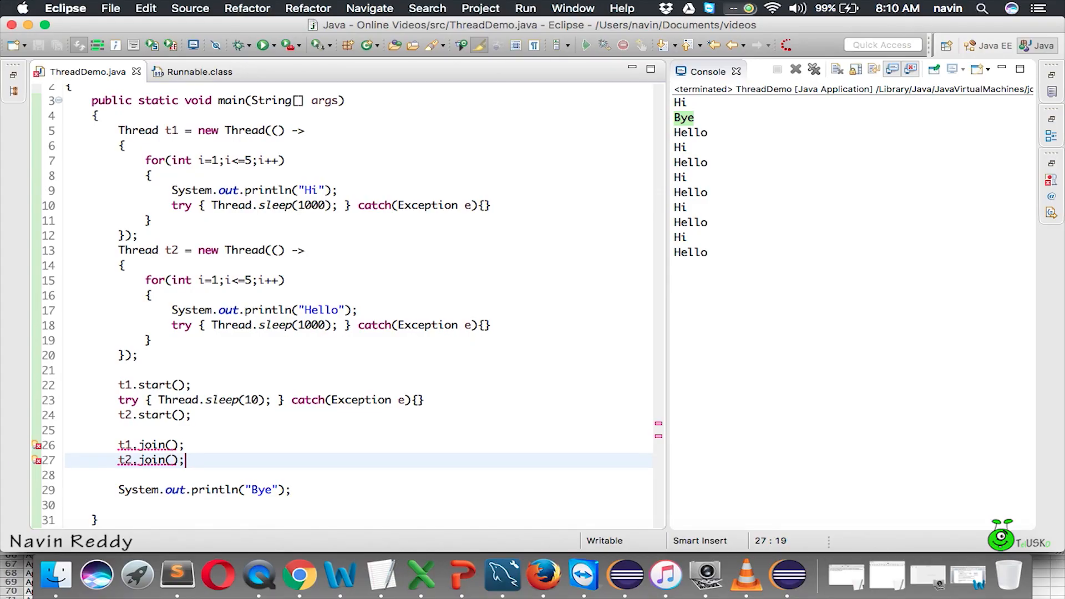
Append 'throws Exception' to main's signature to clear the join errors.
click(126, 460)
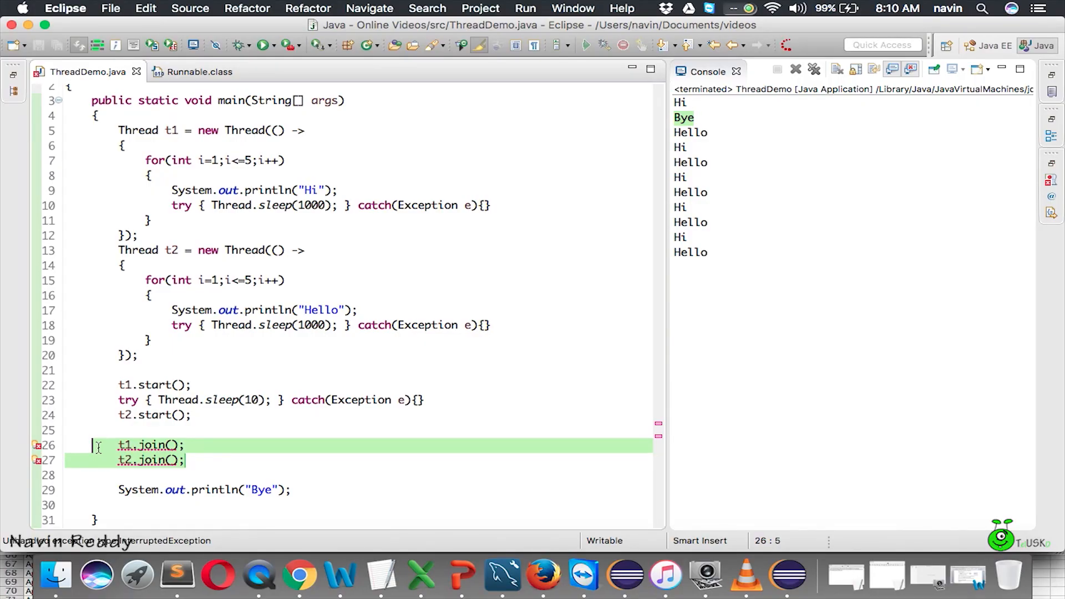
click(184, 461)
text( trhow)
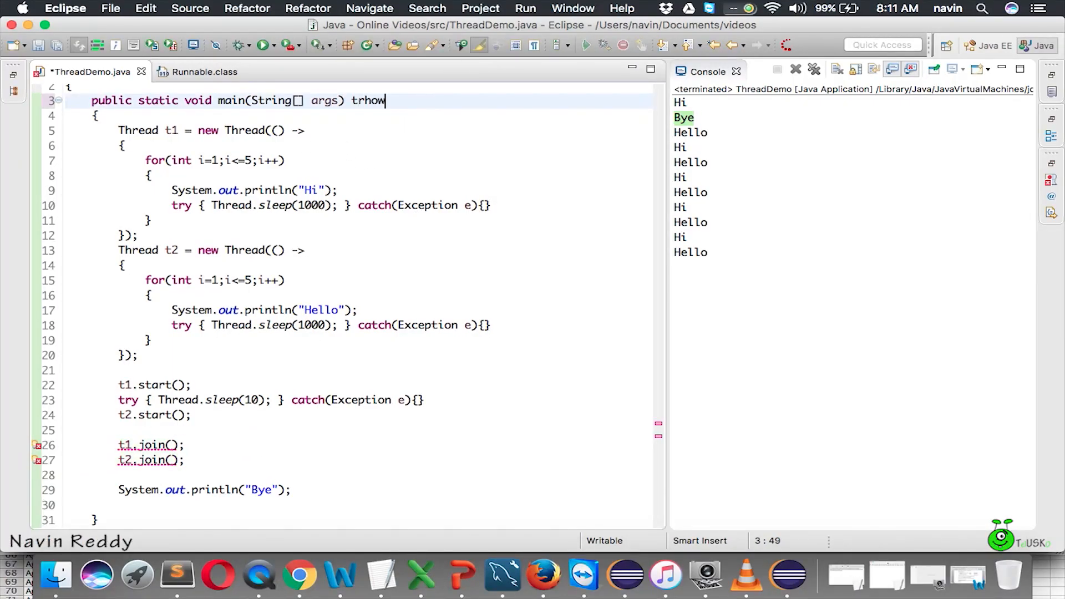
text(throws E)
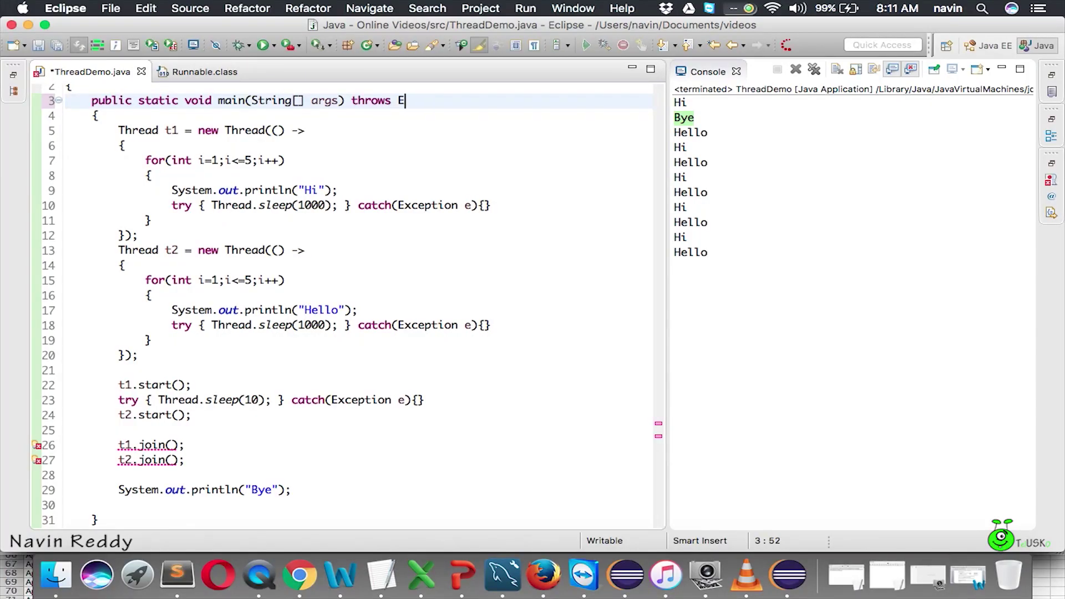
text(xception)
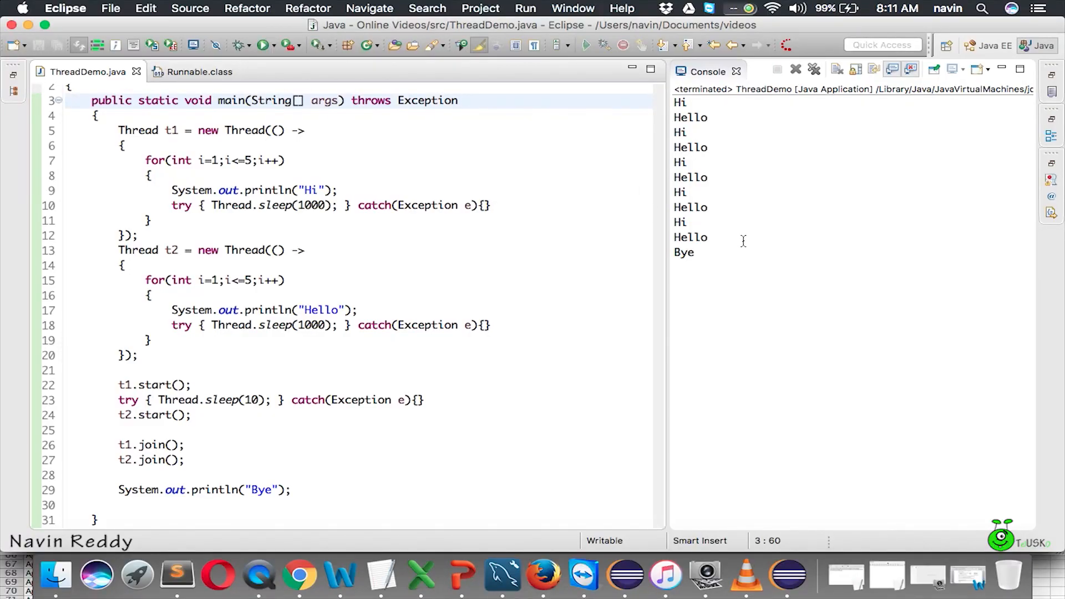
click(165, 459)
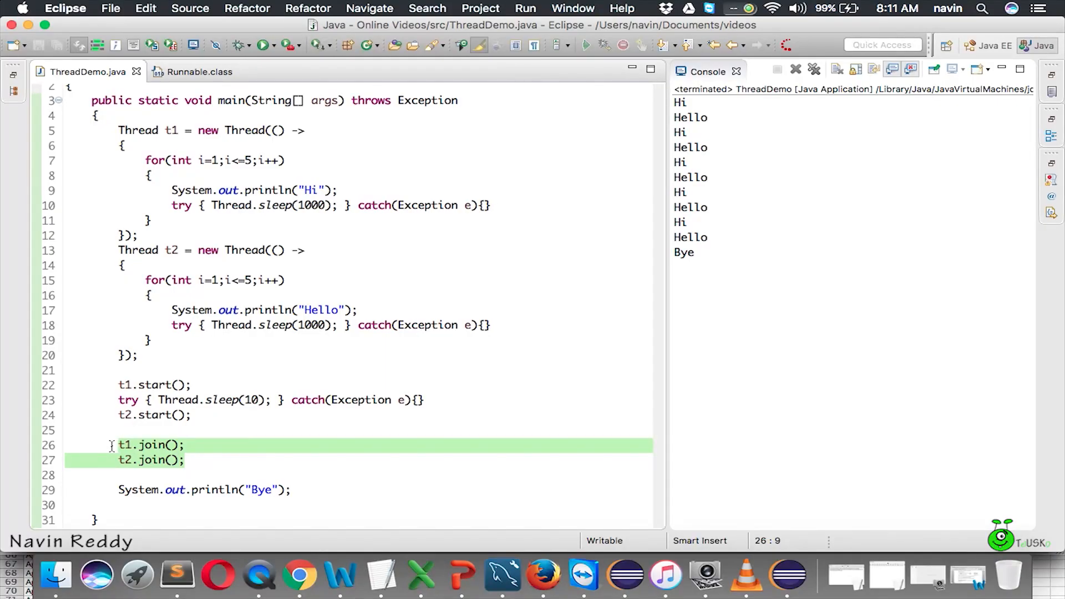
click(224, 445)
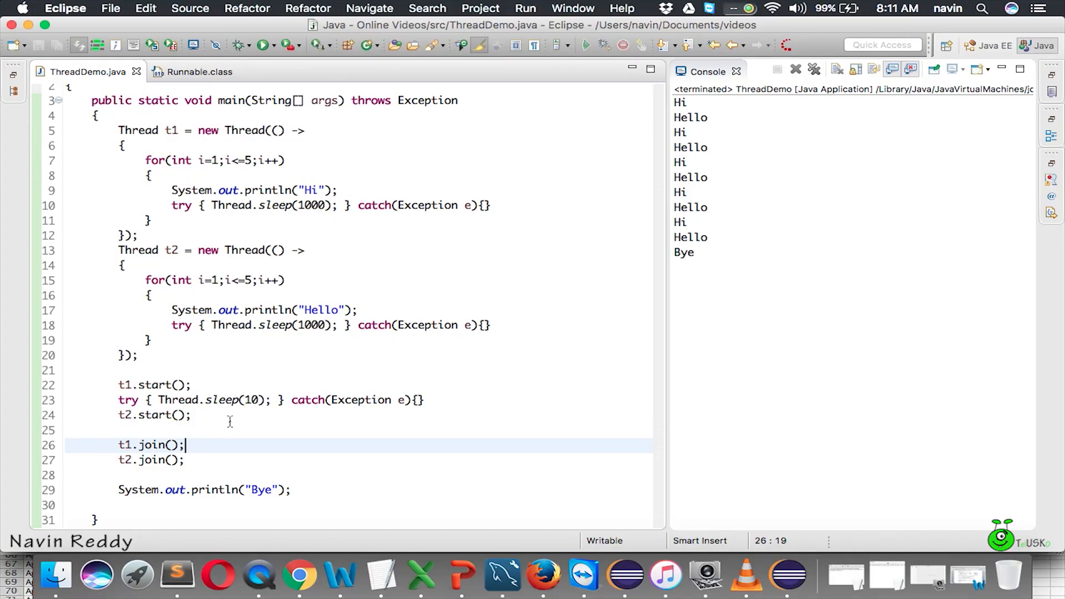
click(152, 460)
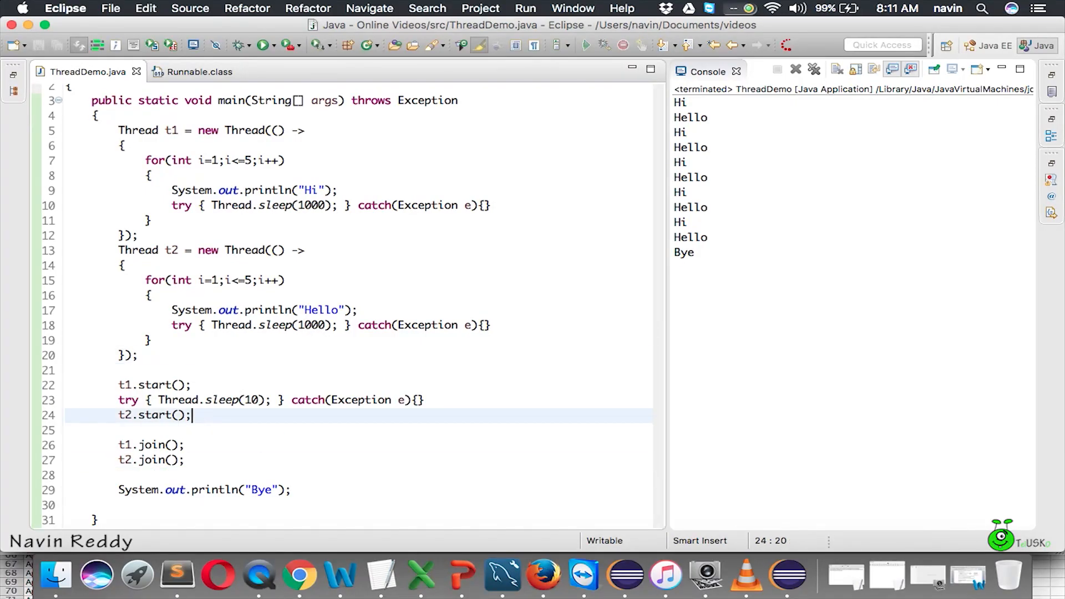
Add System.out.println(t1.isAlive()); after the two join calls.
key(Return)
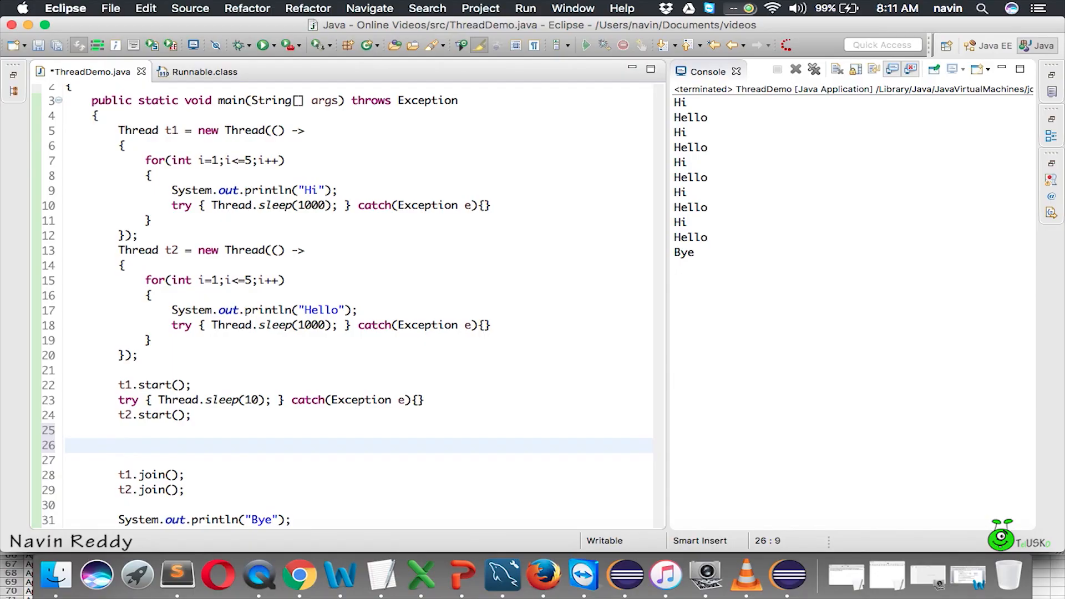
text(System.out.println();)
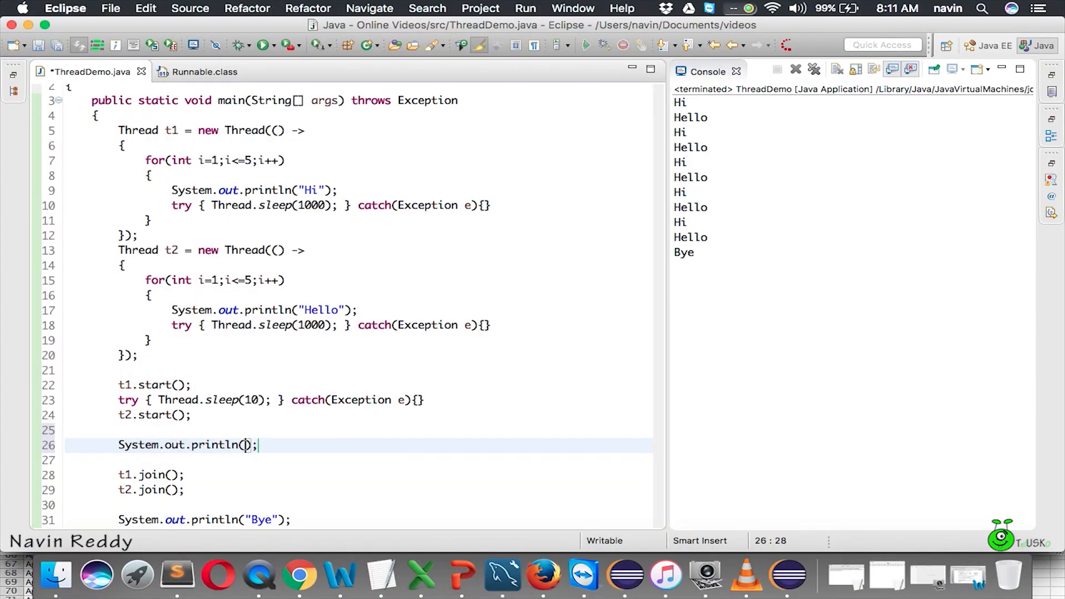
text(t1)
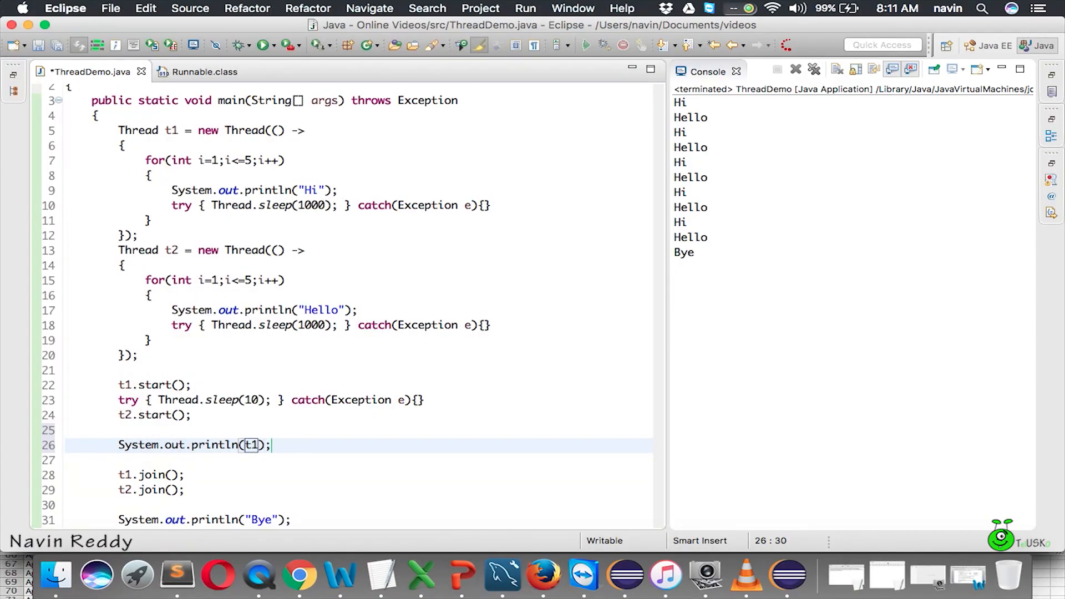
text(.gli)
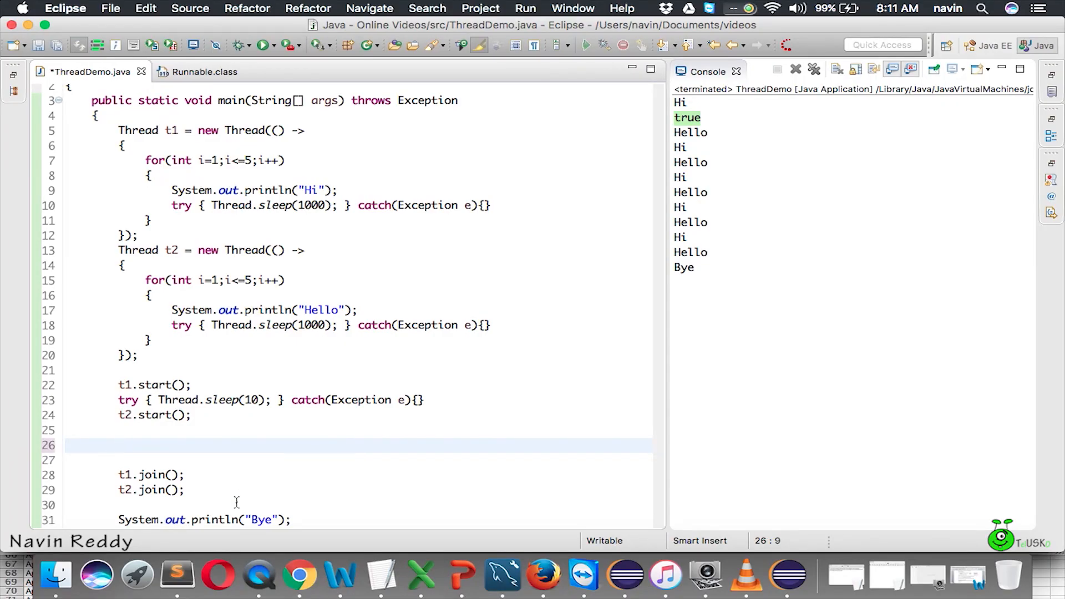
text(System.out.println(t1.isAlive());)
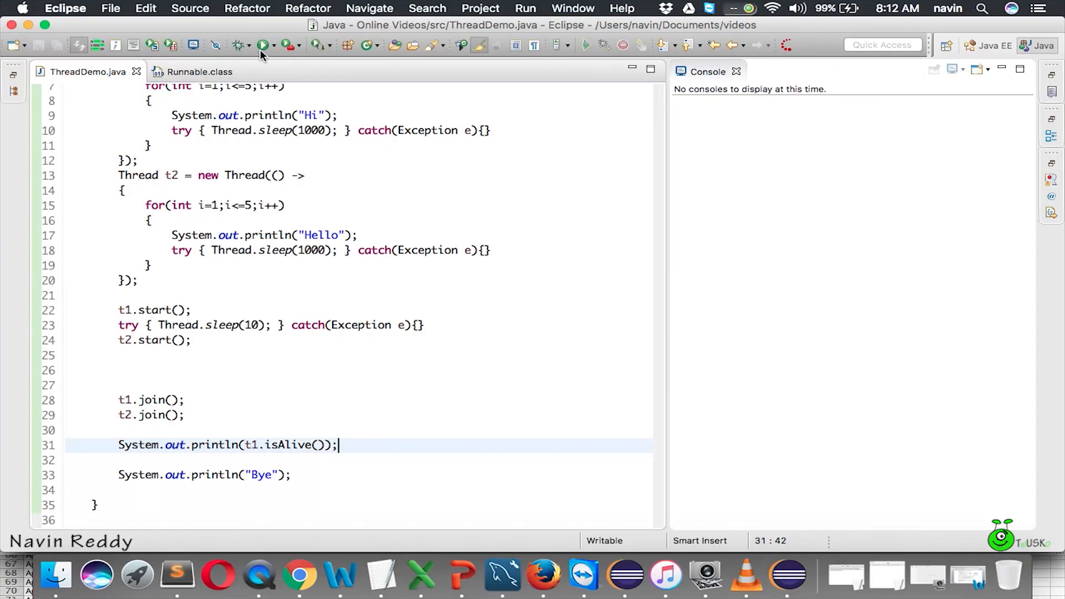
Rerun ThreadDemo, highlight 'false' in the console, and review the isAlive print.
click(264, 45)
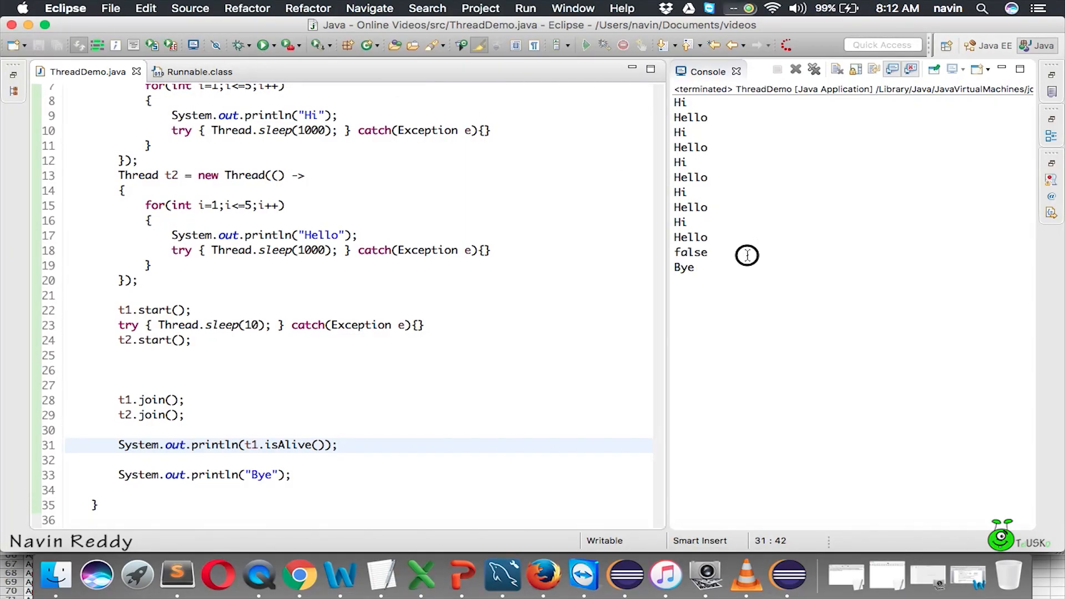
double_click(690, 252)
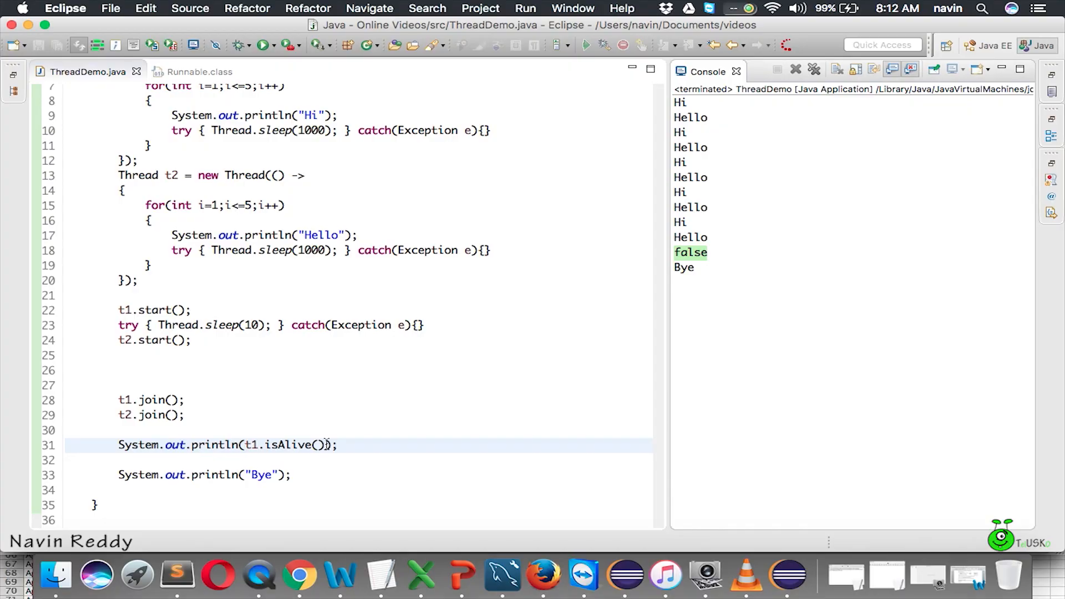
mouse_move(253, 445)
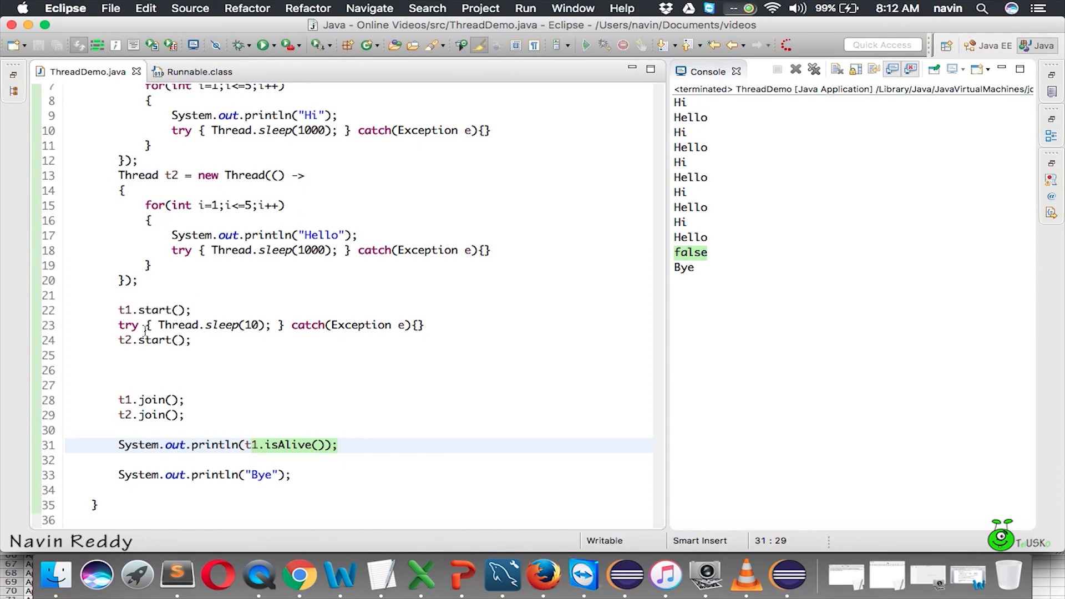
click(375, 429)
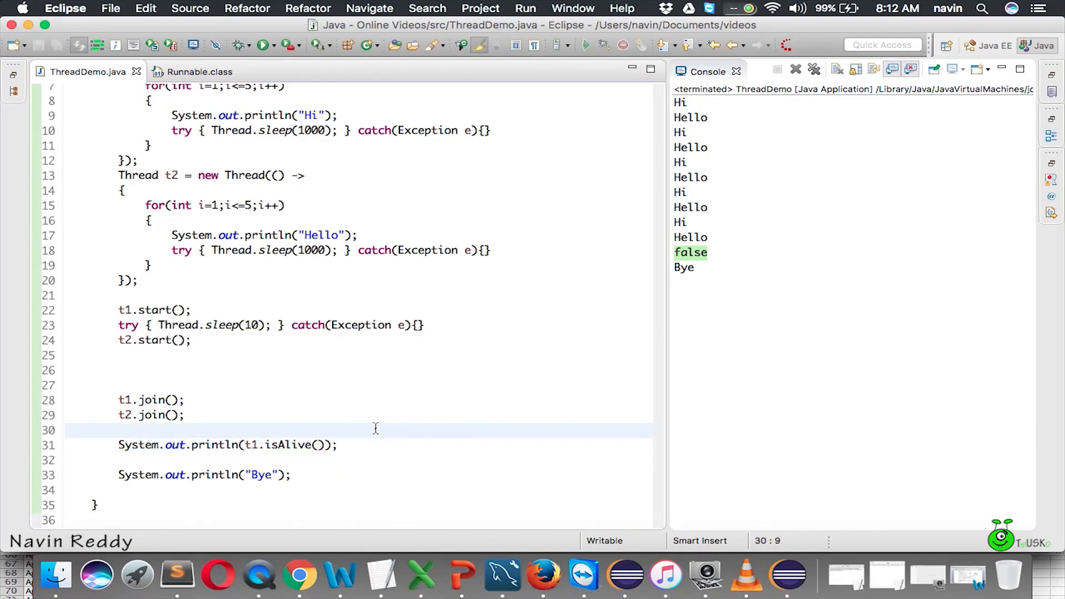
click(226, 445)
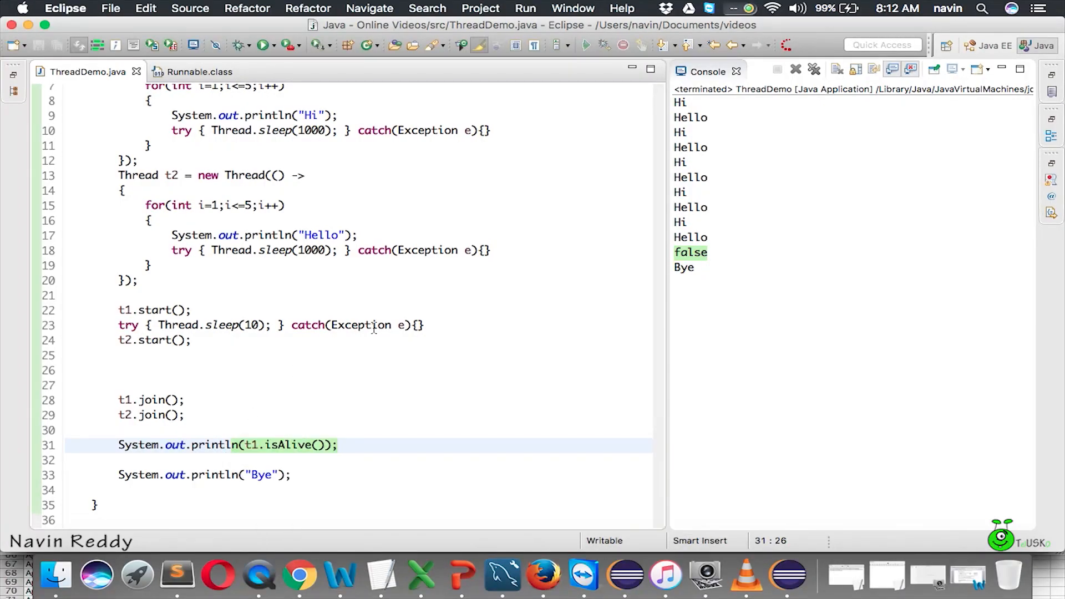
click(326, 415)
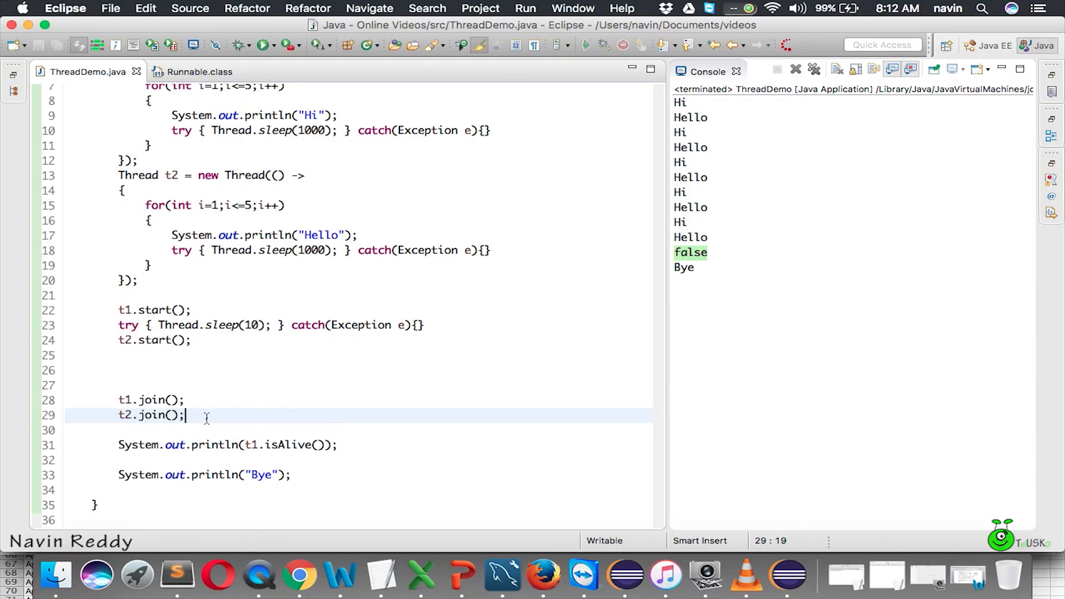
click(140, 445)
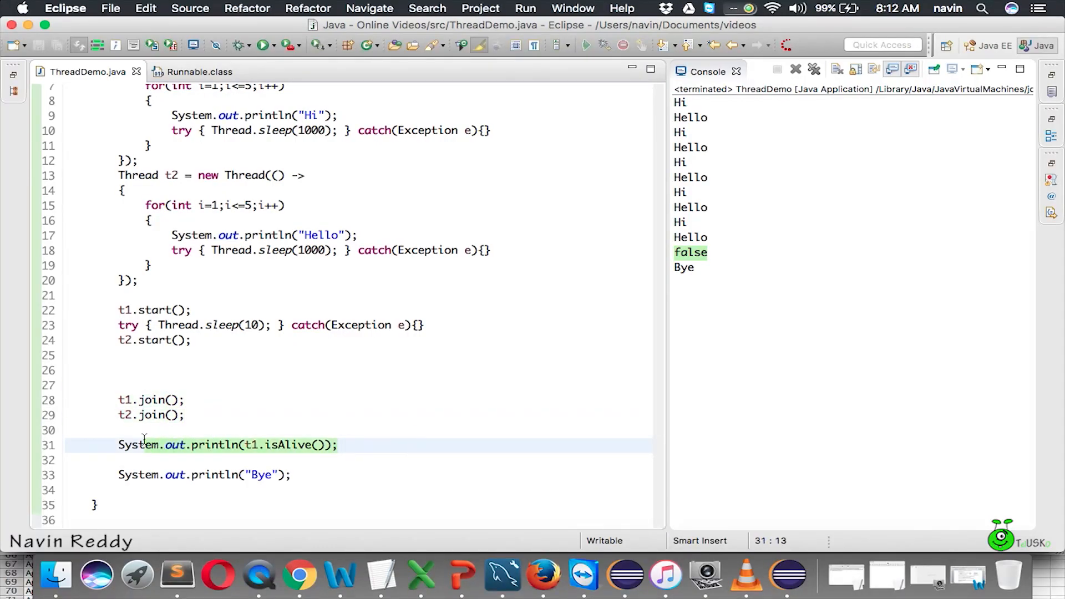
mouse_move(644, 180)
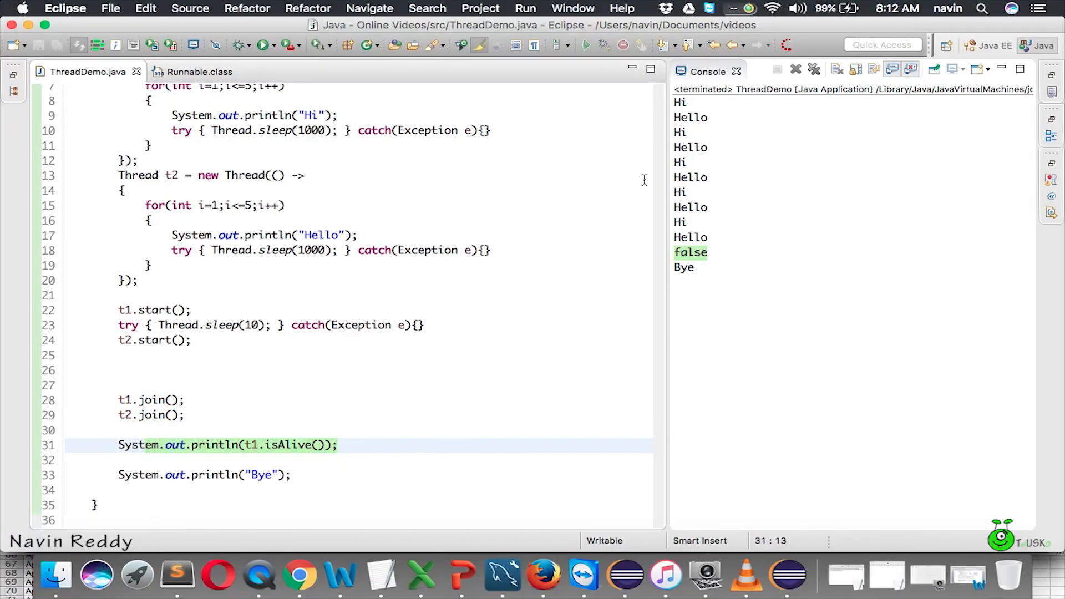
click(445, 356)
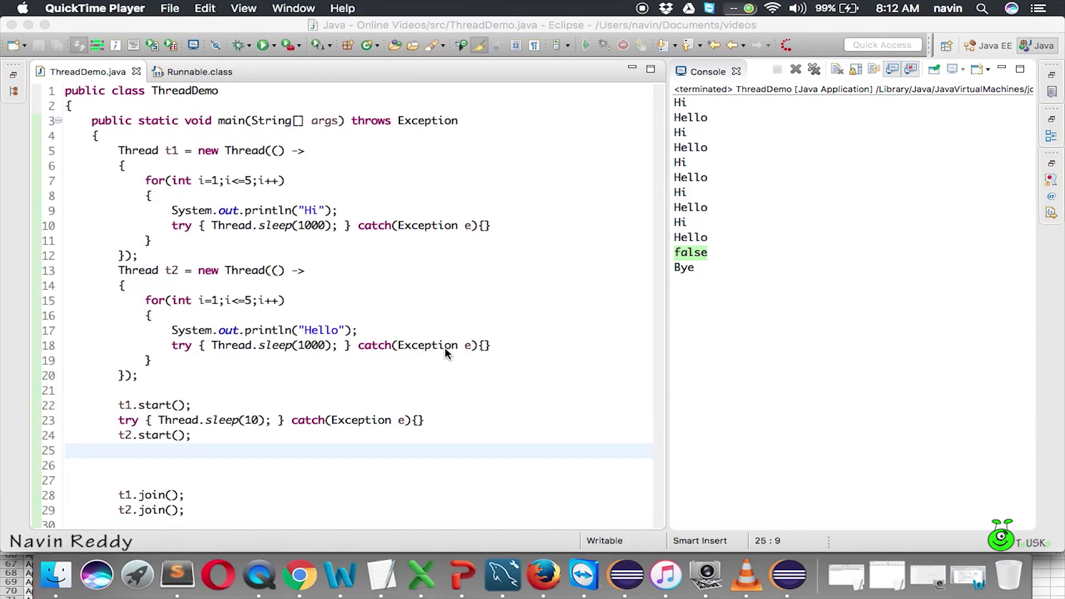
mouse_move(639, 36)
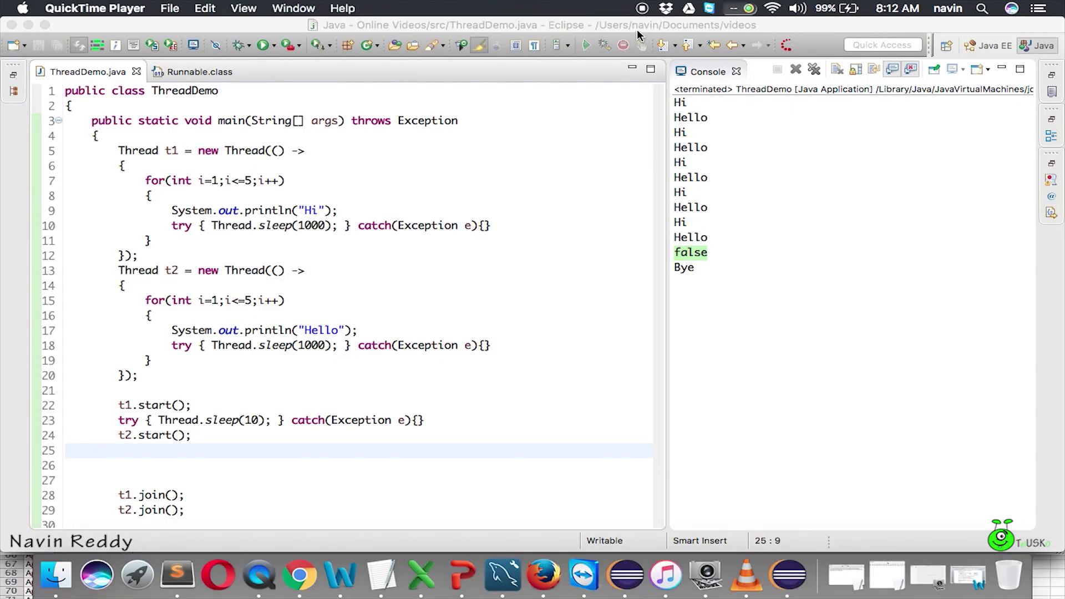